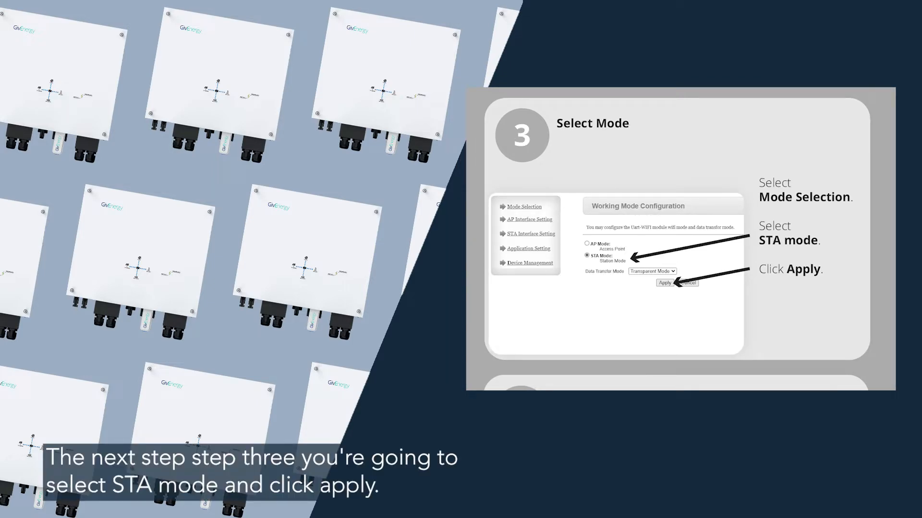
Advance past Select Mode and STA Interface Setting to the step 5 Site Survey network list
click(665, 283)
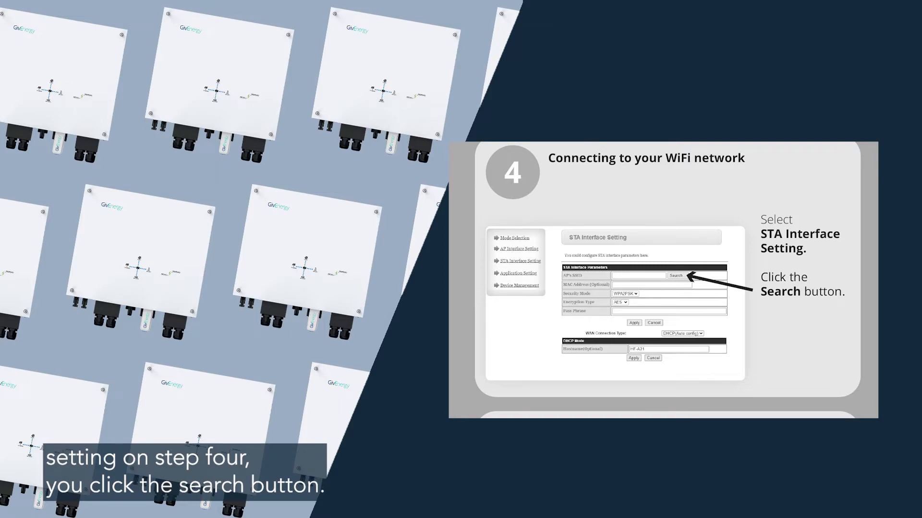
click(674, 277)
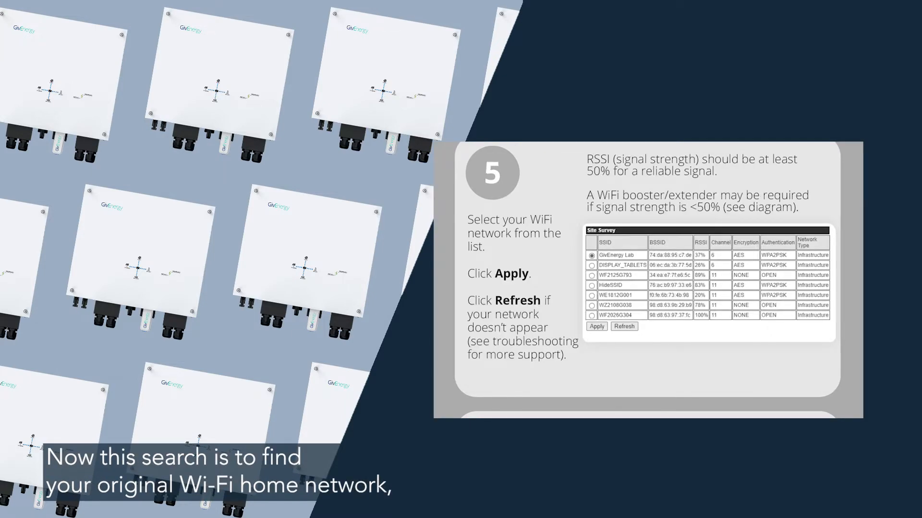